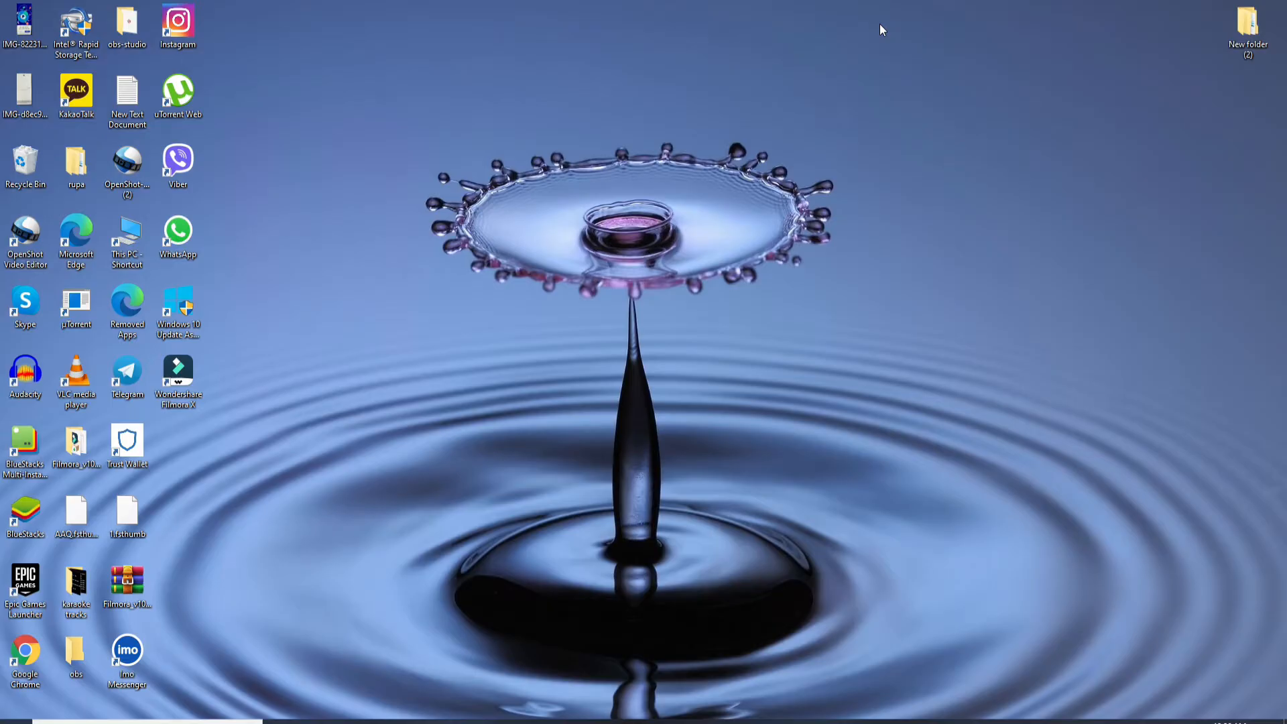
mouse_move(351, 489)
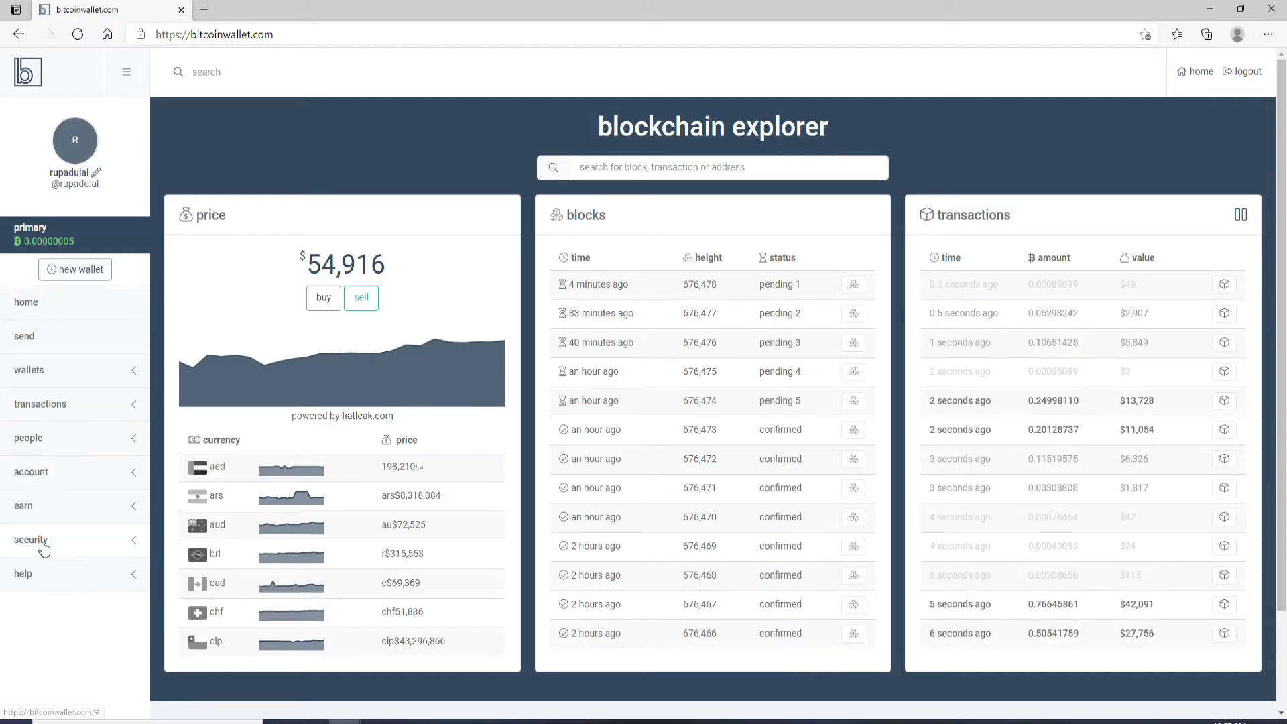
- Open the 'email and password' page under the security section of the sidebar
left_click(32, 539)
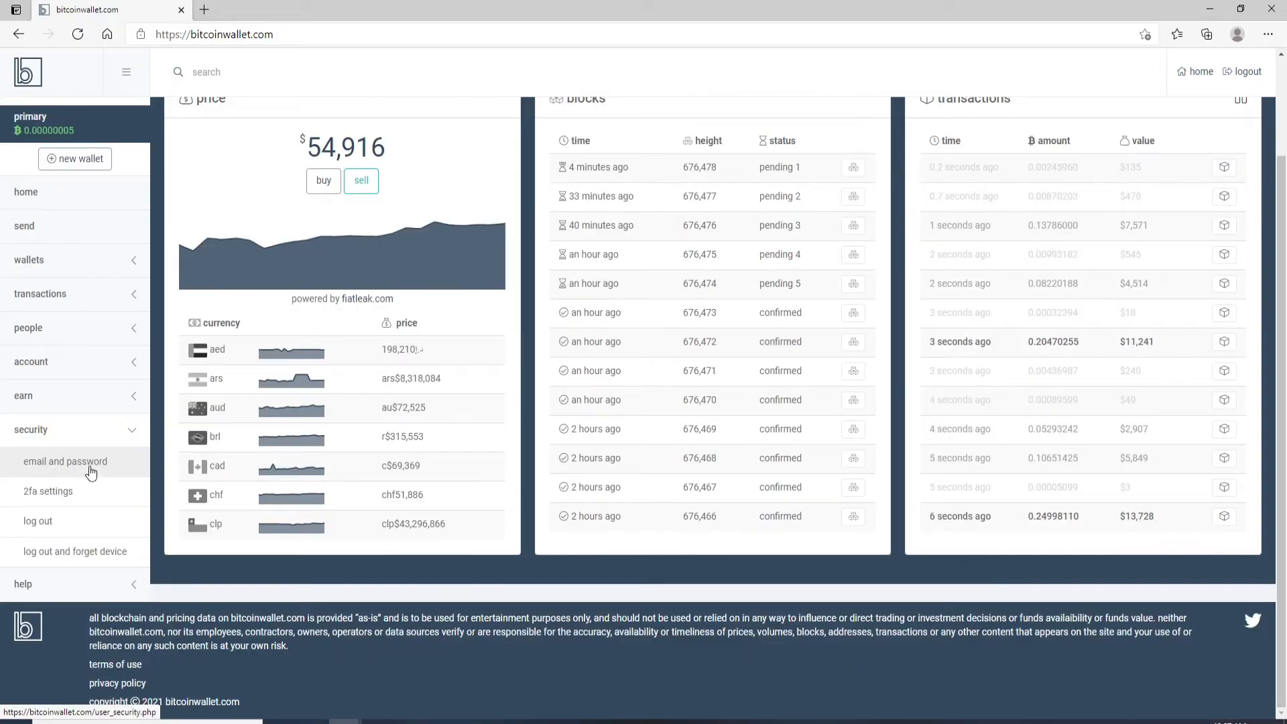
left_click(65, 460)
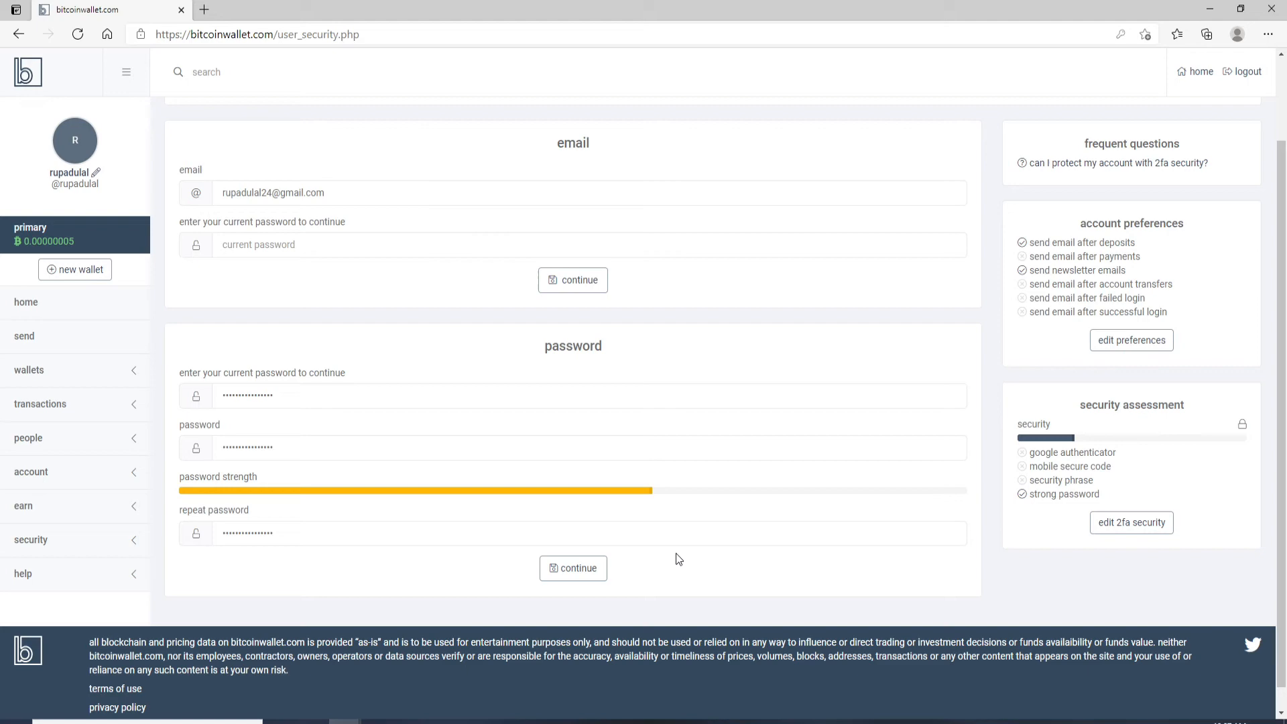
- Submit the filled password form with 'continue' and confirm the password change
left_click(573, 568)
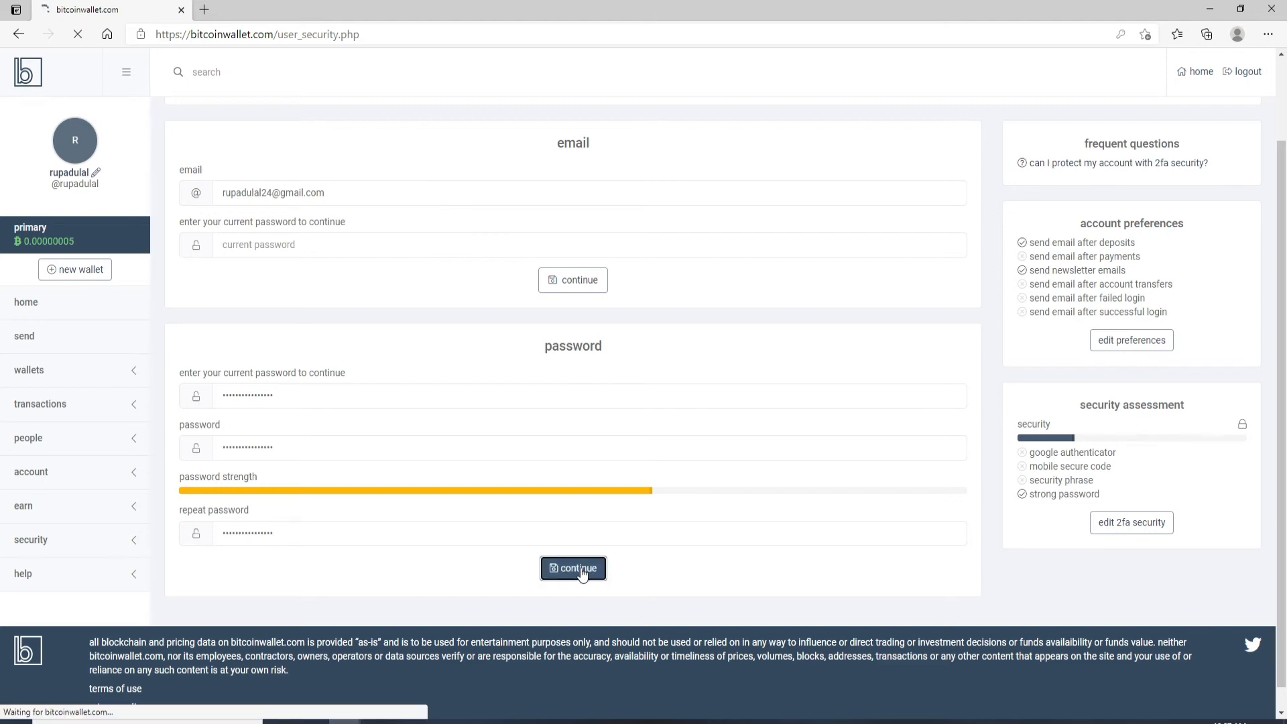
left_click(573, 568)
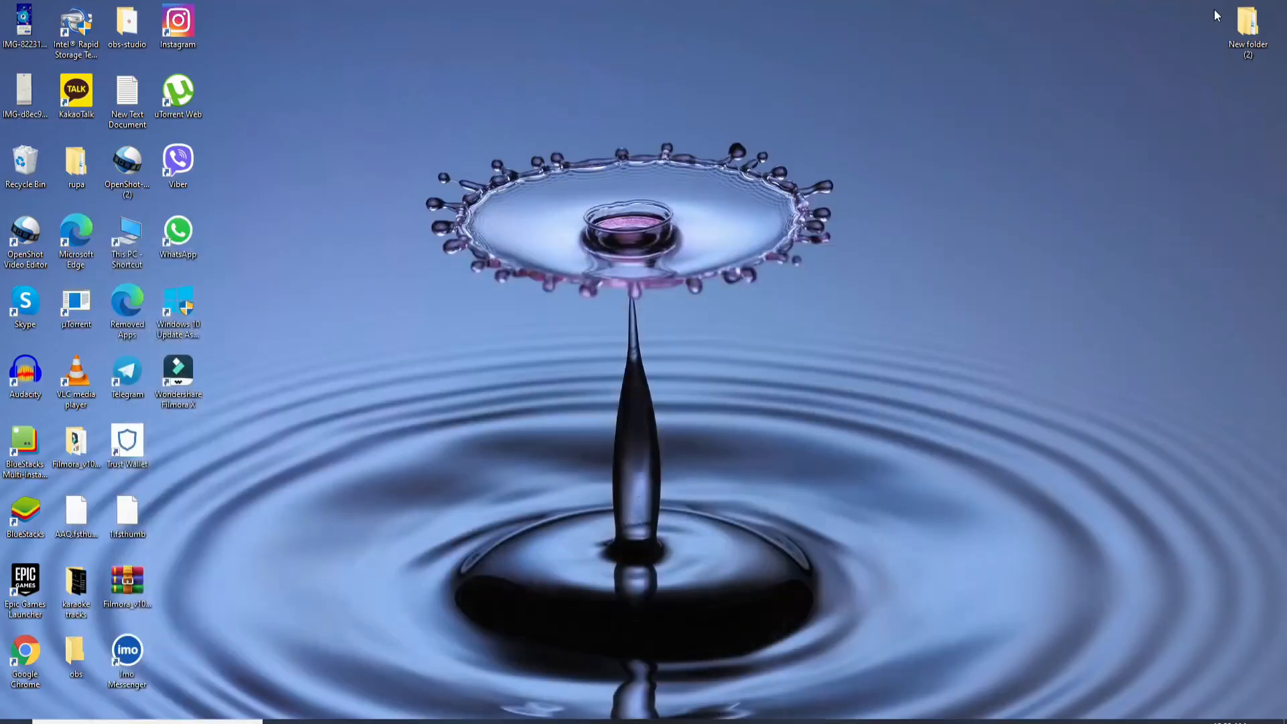
mouse_move(640, 246)
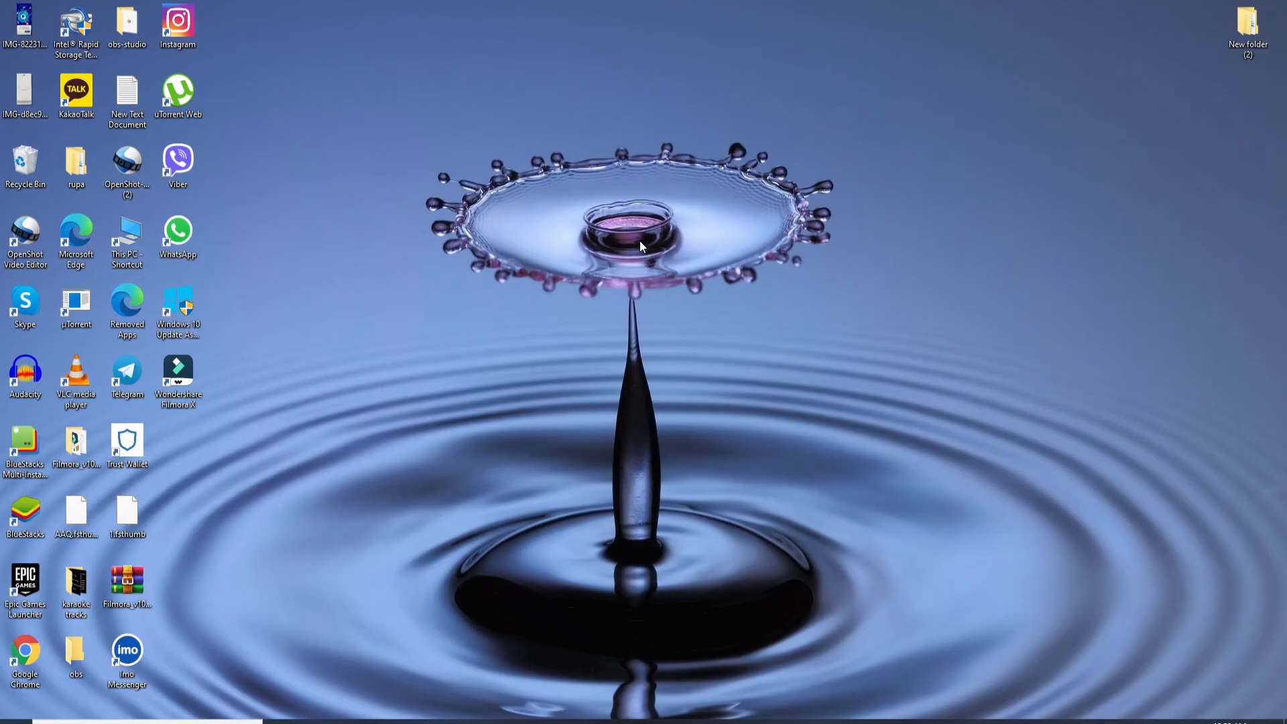